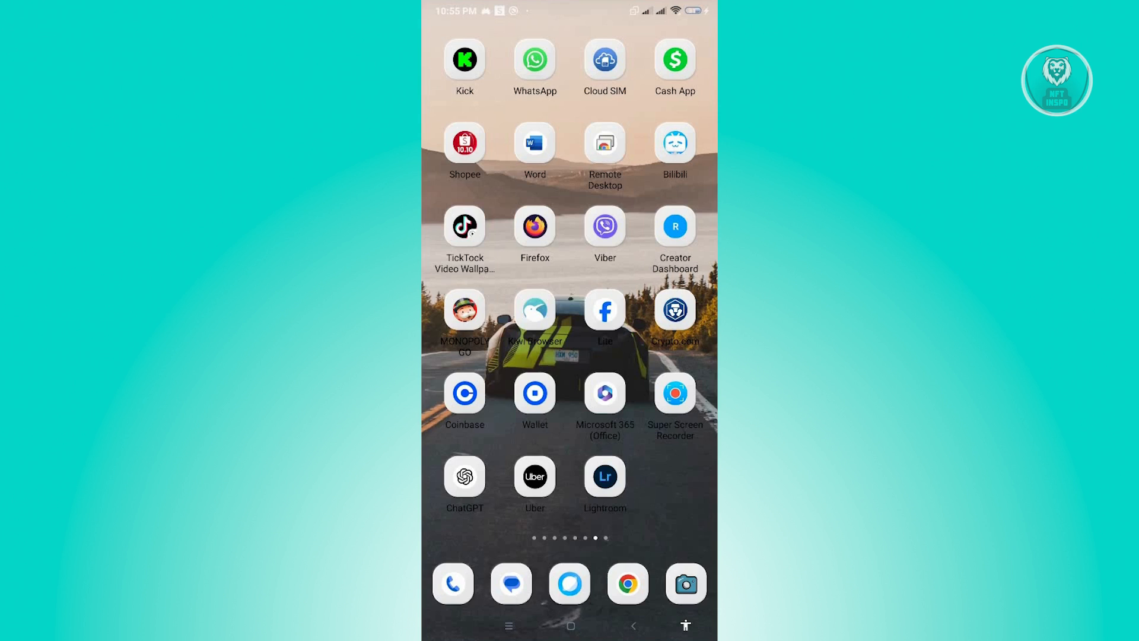
Swipe to the home-screen page showing CapCut, Instagram, Discord, Twitch and YT Studio.
scroll("left", 3)
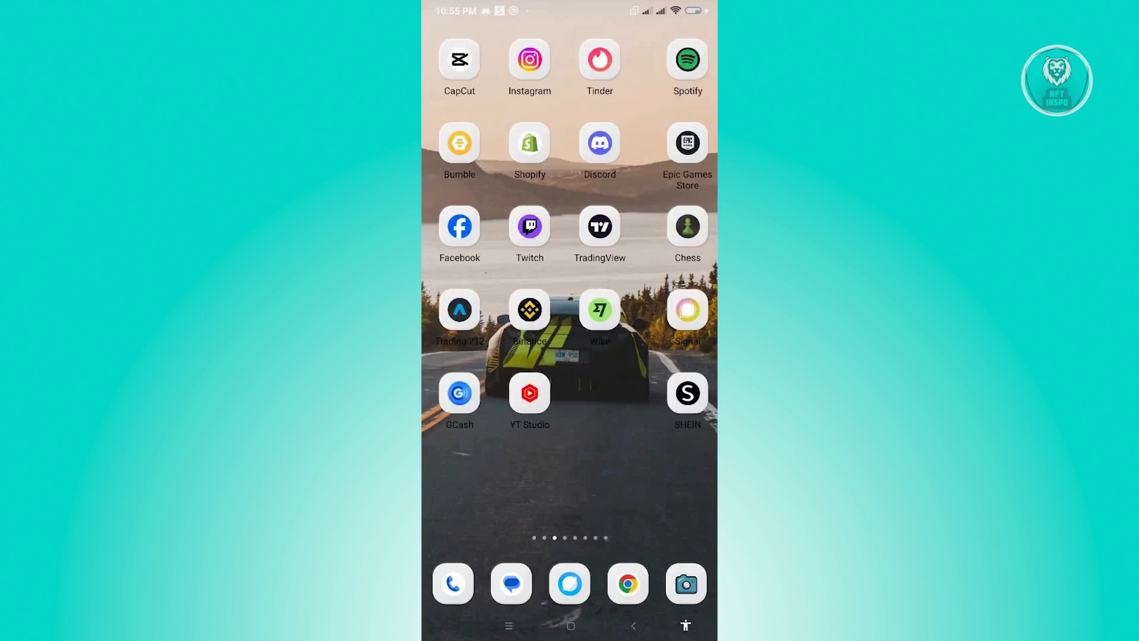
Return to Cash App's page and bring up its App info (version 4.1.0).
scroll("left", 3)
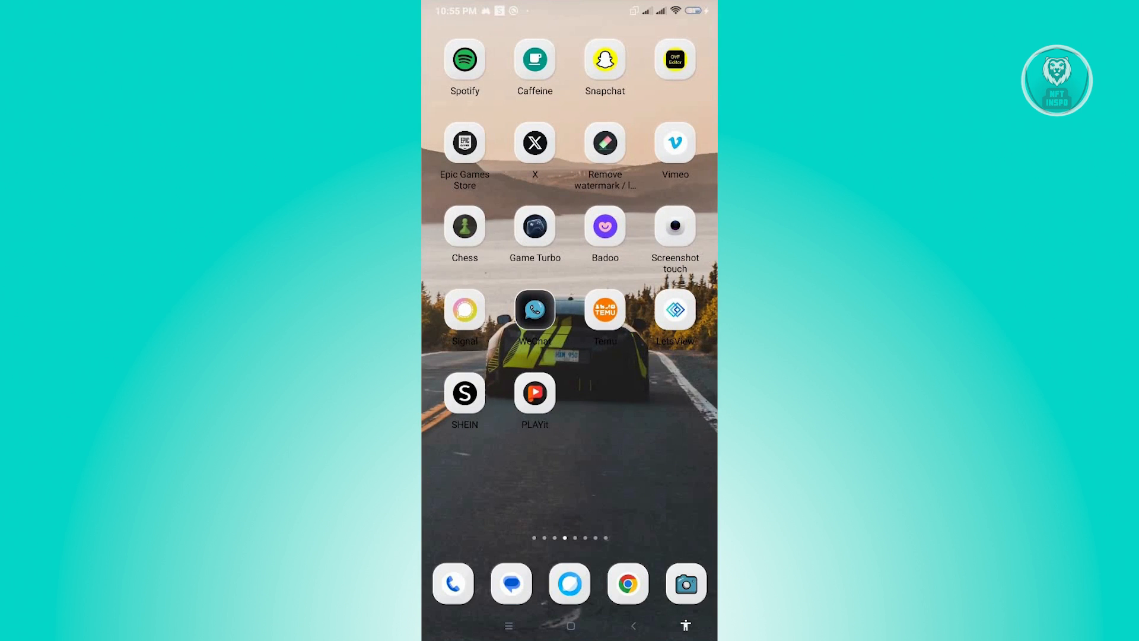
scroll("left", 3)
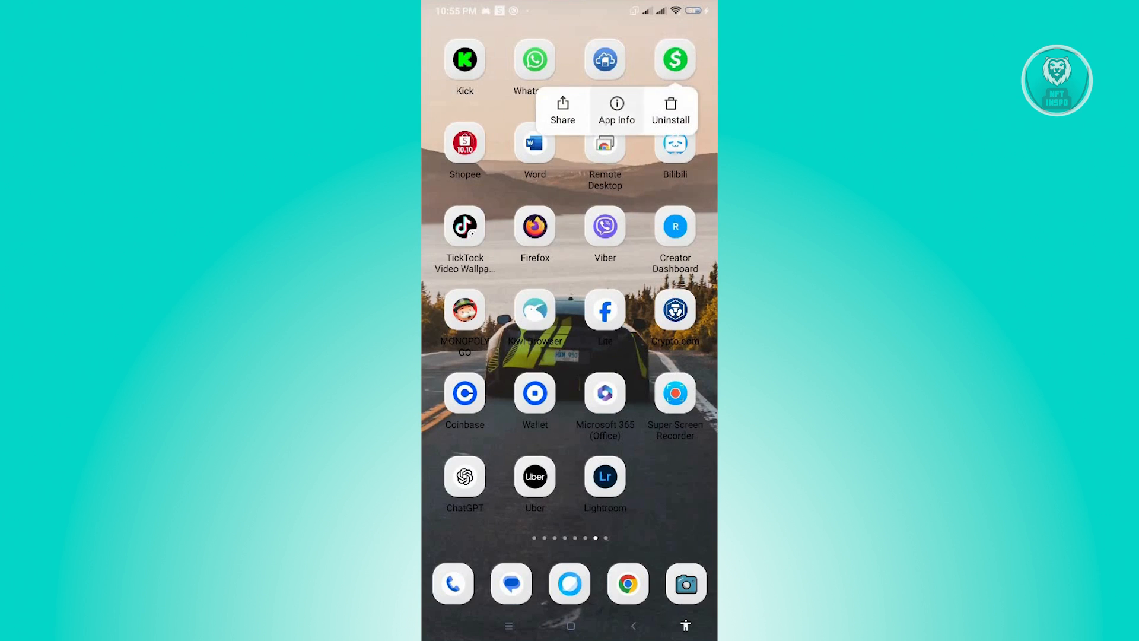
left_click(616, 110)
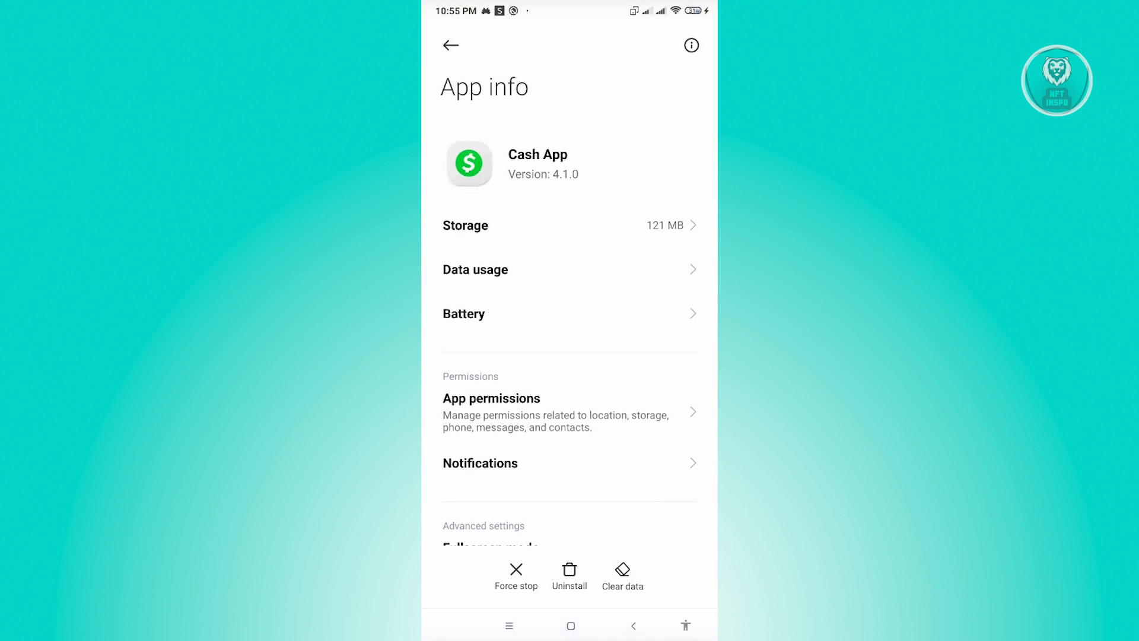
Choose Clear cache from Cash App's Clear data choices, keeping other data.
left_click(621, 575)
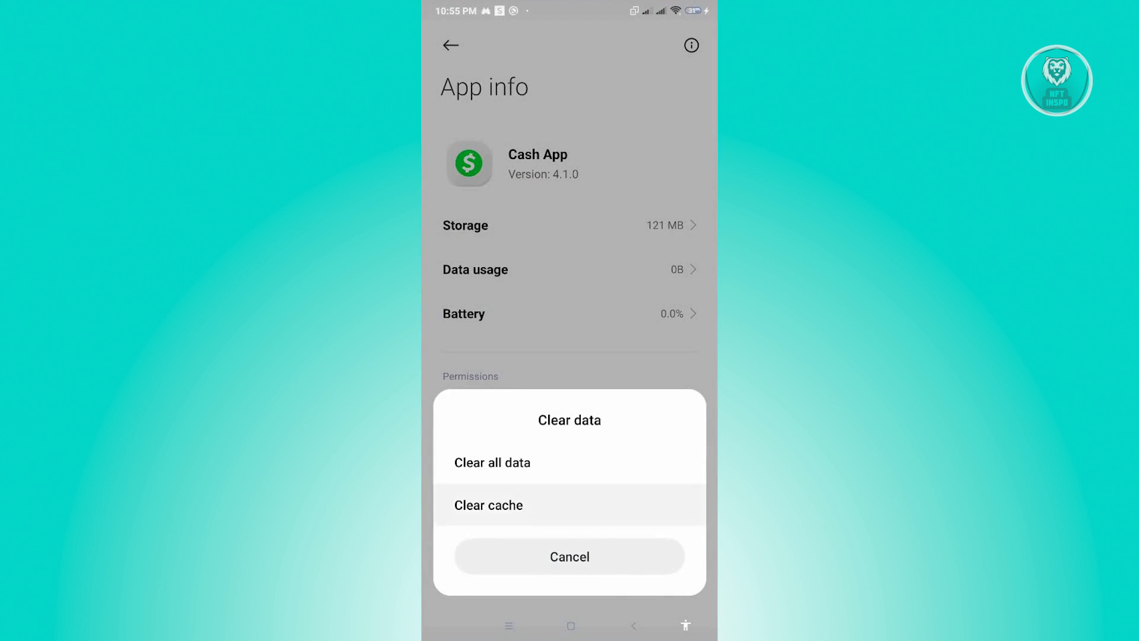
left_click(570, 556)
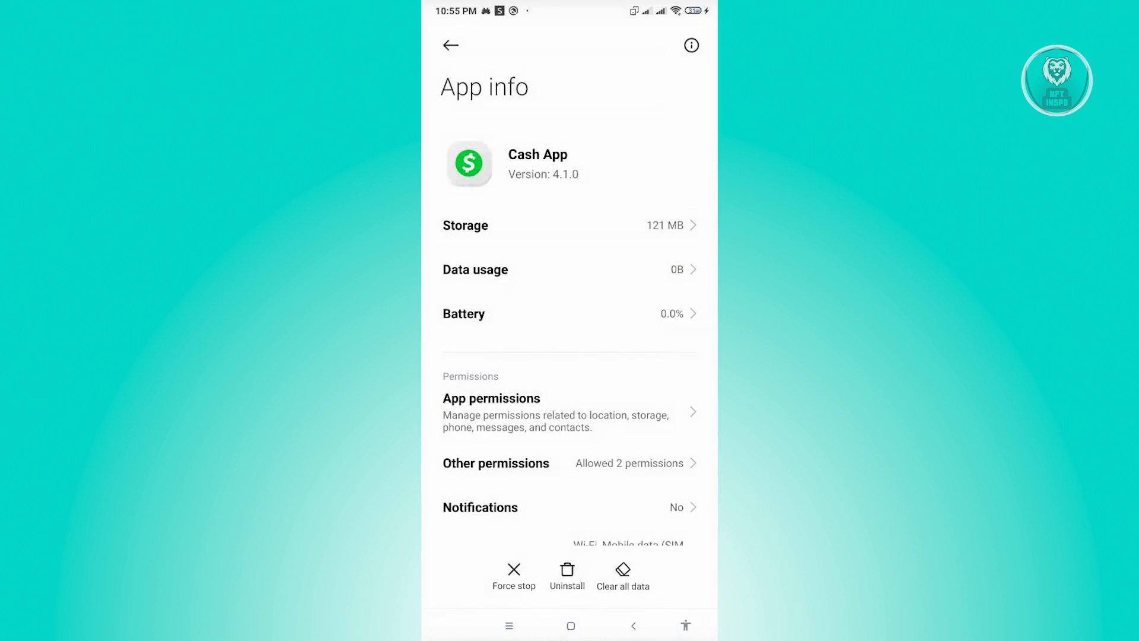